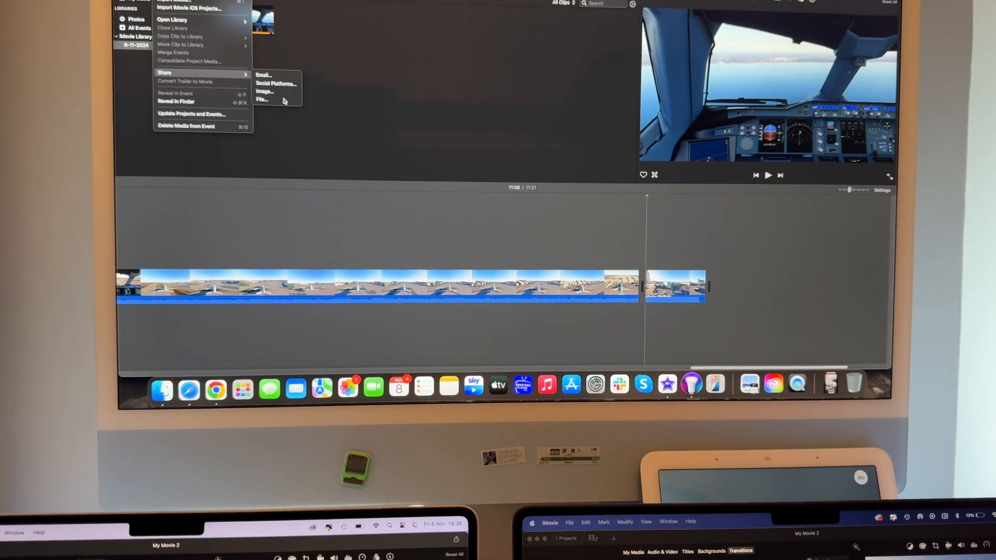
Begin a file export of the Flight Simulator project with 4K chosen as the resolution
{"action": "left_click", "coordinate": [262, 100]}
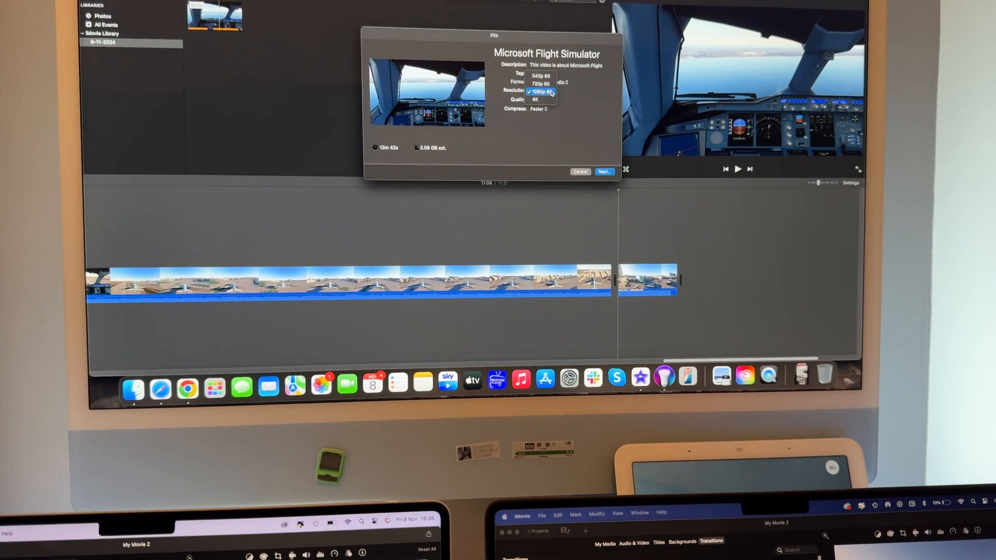
{"action": "left_click", "coordinate": [538, 99]}
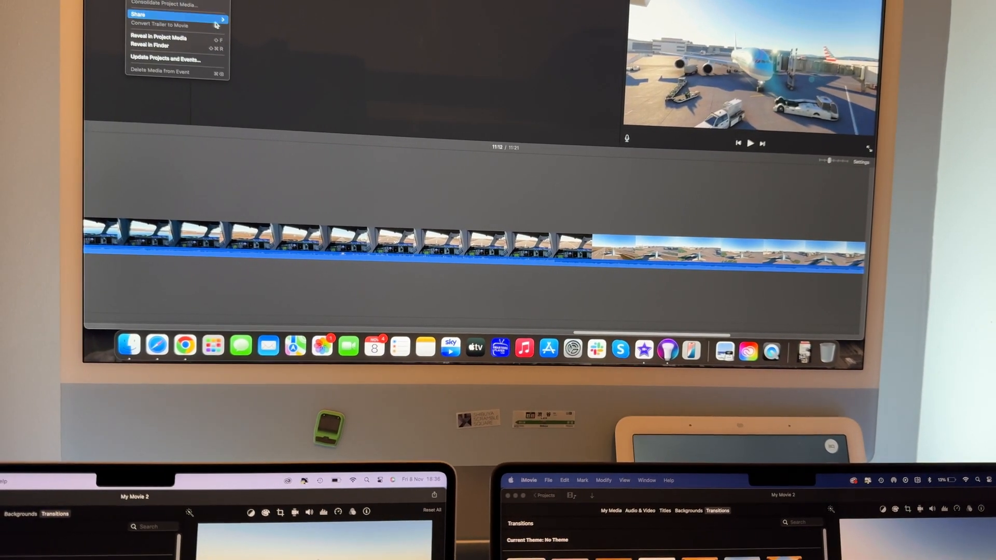
Export My Movie as a 4K high-quality file and continue to the save dialog
{"action": "left_click", "coordinate": [155, 13]}
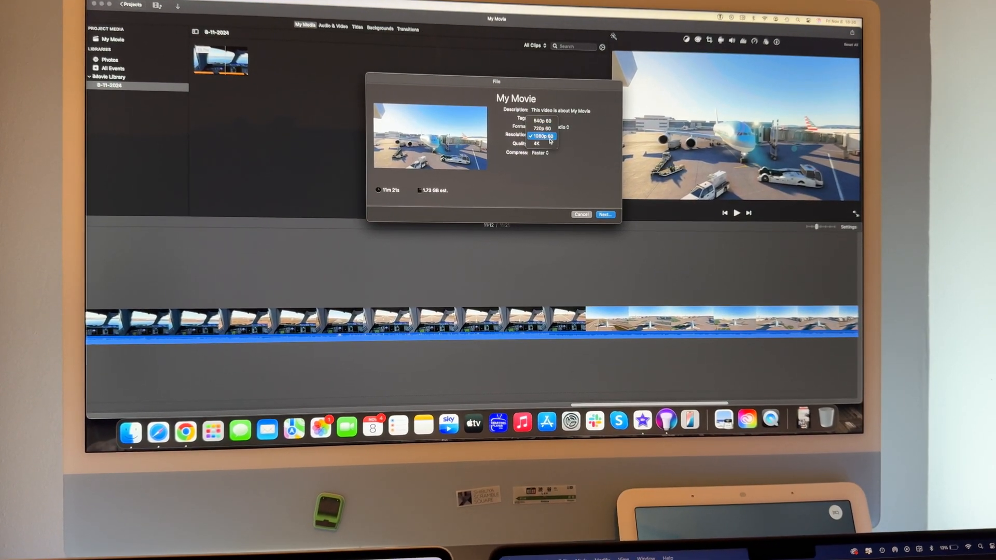
{"action": "left_click", "coordinate": [537, 143]}
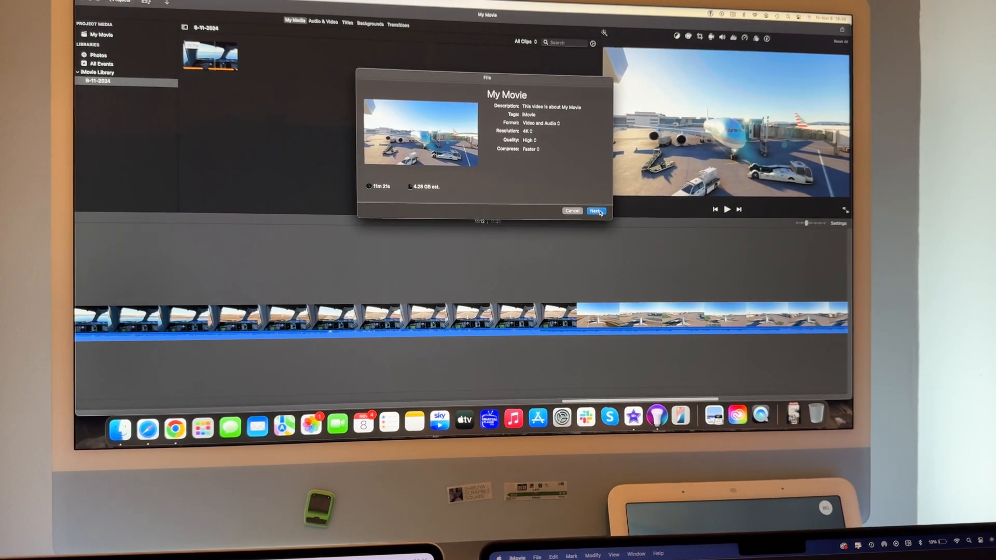
{"action": "left_click", "coordinate": [596, 212]}
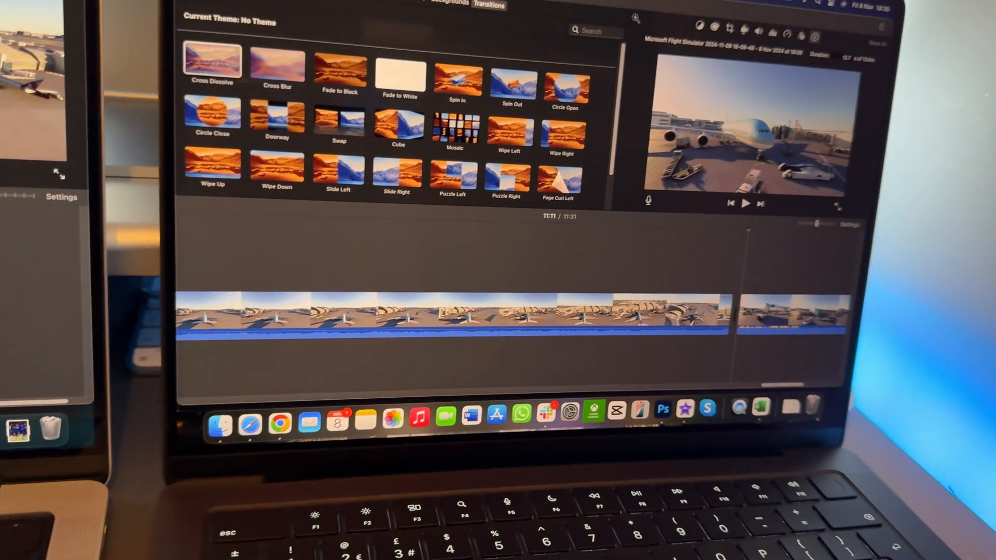
Choose 4K from the resolution list for the My Movie 2 file export
{"action": "left_click", "coordinate": [221, 30]}
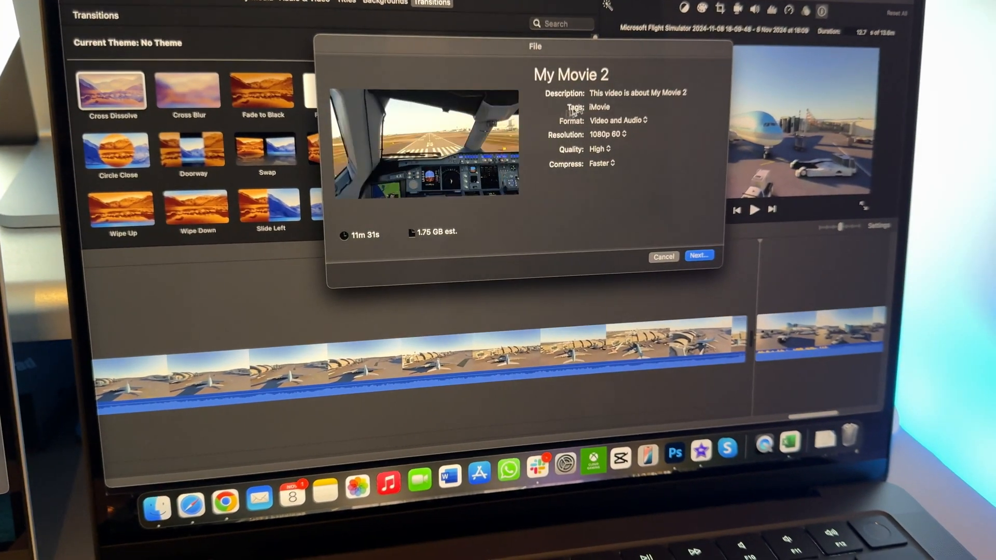
{"action": "left_click", "coordinate": [611, 134]}
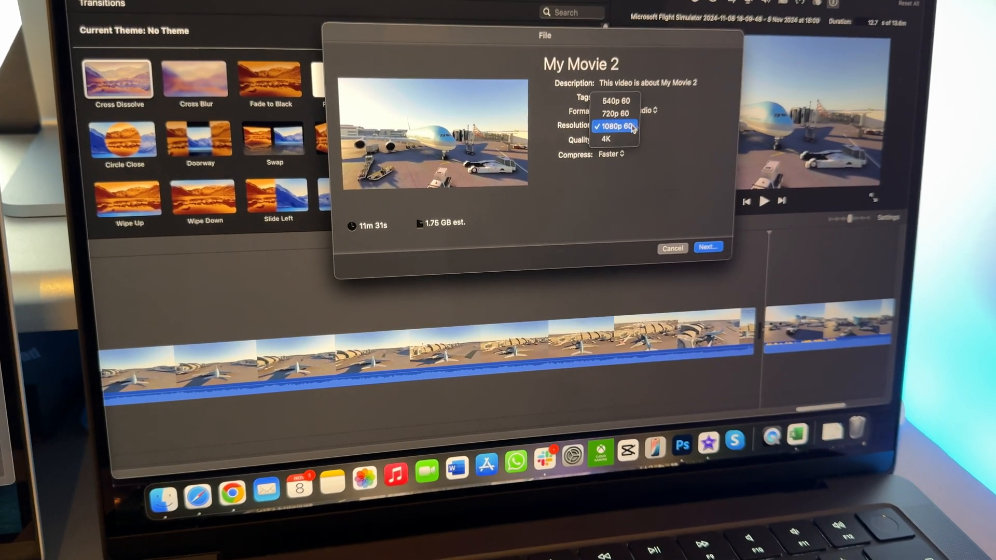
{"action": "left_click", "coordinate": [606, 139]}
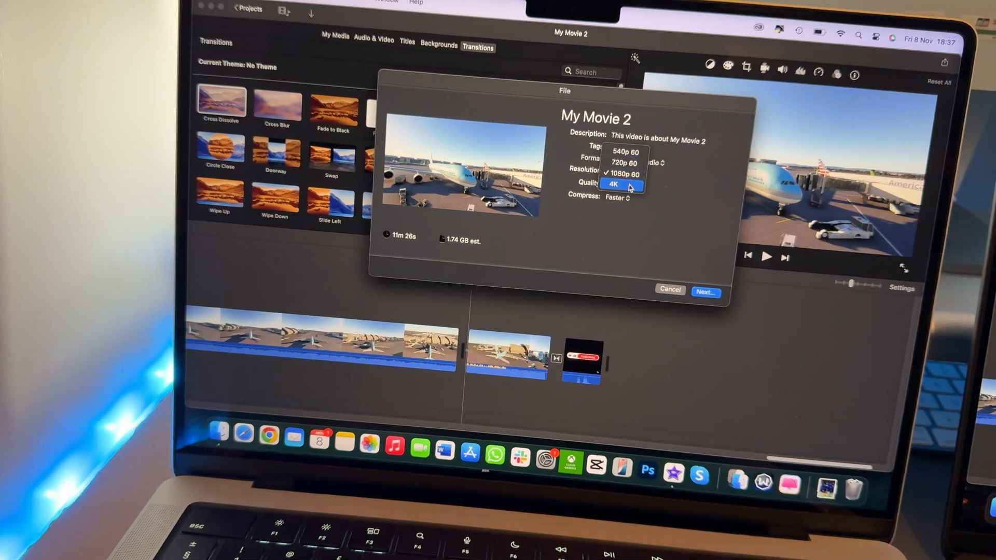
{"action": "left_click", "coordinate": [623, 185]}
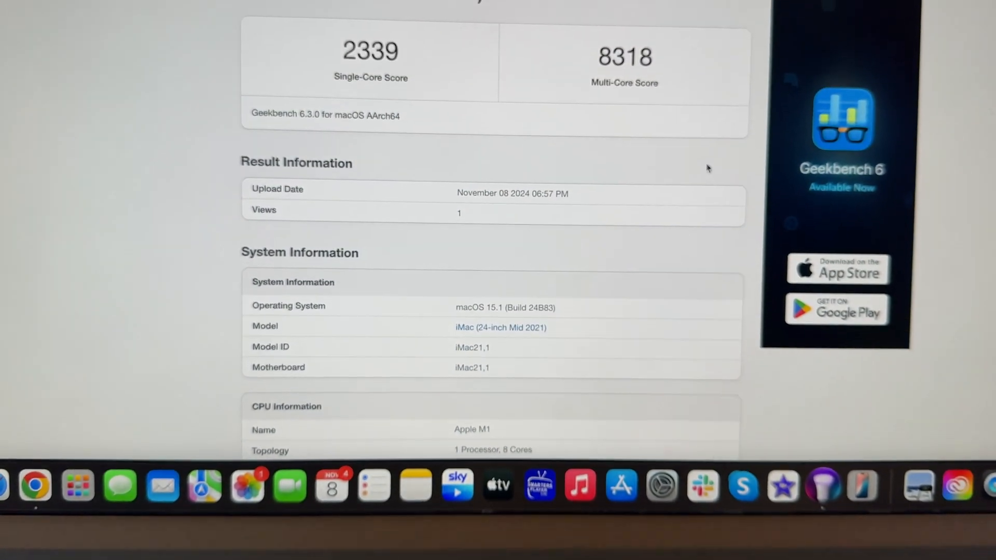
Scroll the Mac16,8 result (3810 single, 21959 multi) through its Single-Core and Multi-Core breakdowns
{"action": "scroll", "scroll_direction": "up", "scroll_amount": 3}
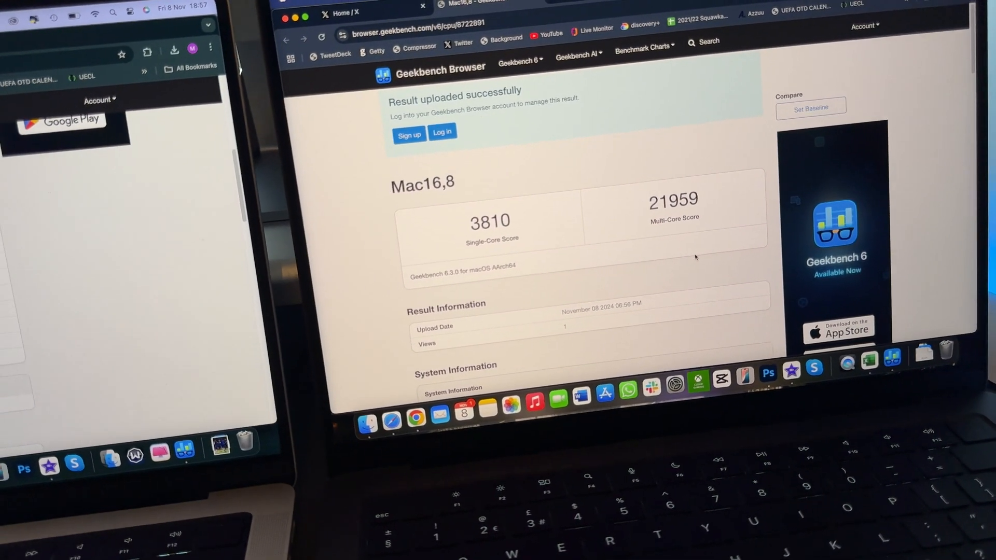
{"action": "scroll", "scroll_direction": "down", "scroll_amount": 3}
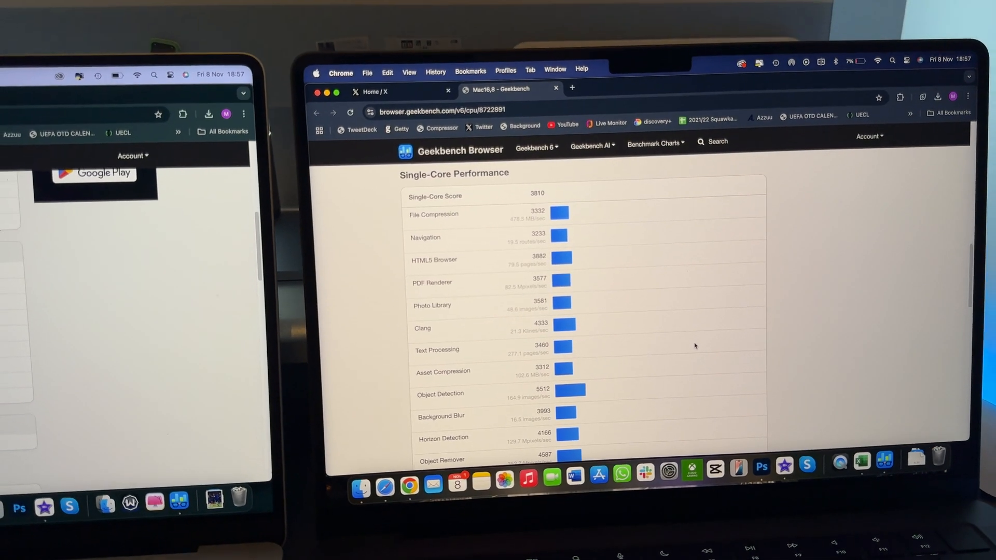
{"action": "scroll", "scroll_direction": "down", "scroll_amount": 3}
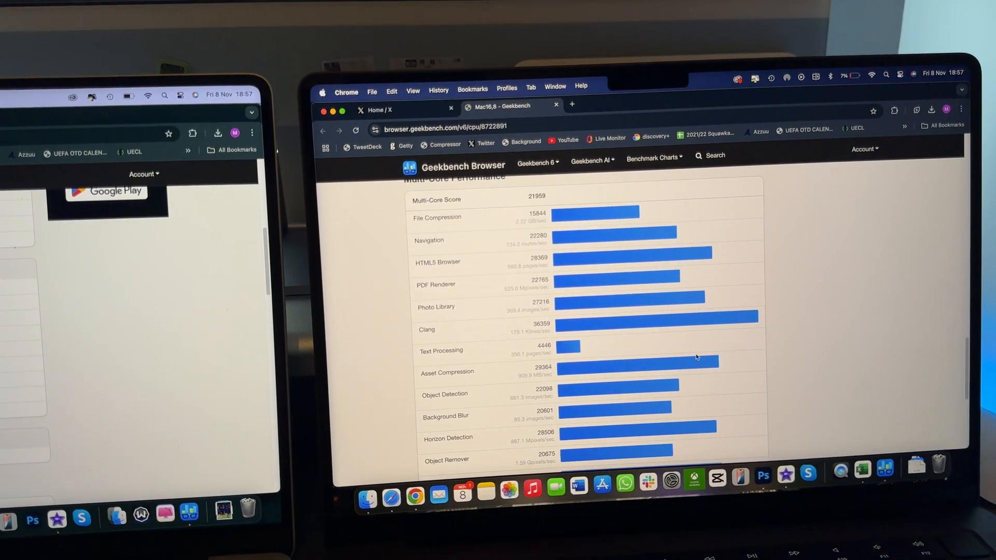
{"action": "scroll", "scroll_direction": "down", "scroll_amount": 3}
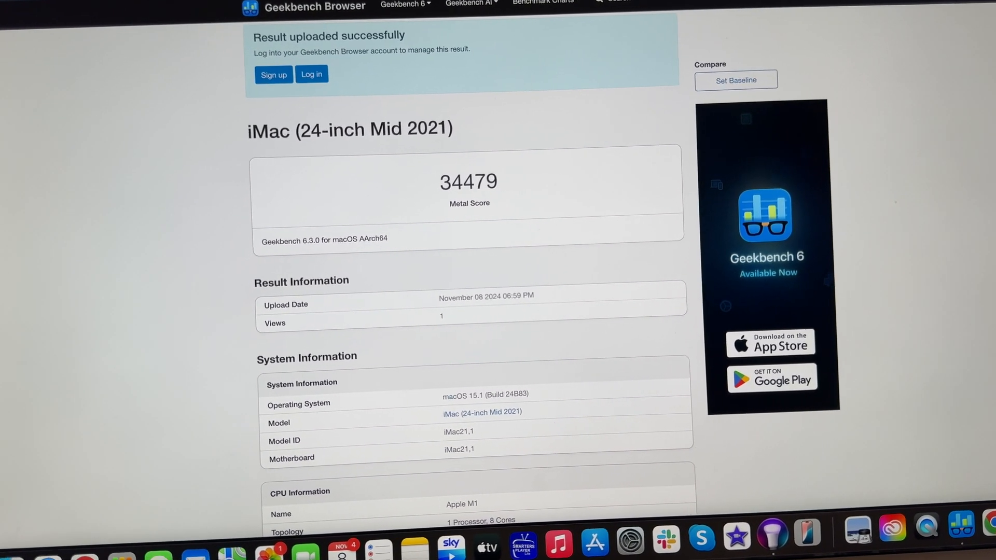
Scroll the M1 iMac Metal result to its 34479 score and system information
{"action": "scroll", "scroll_direction": "down", "scroll_amount": 3}
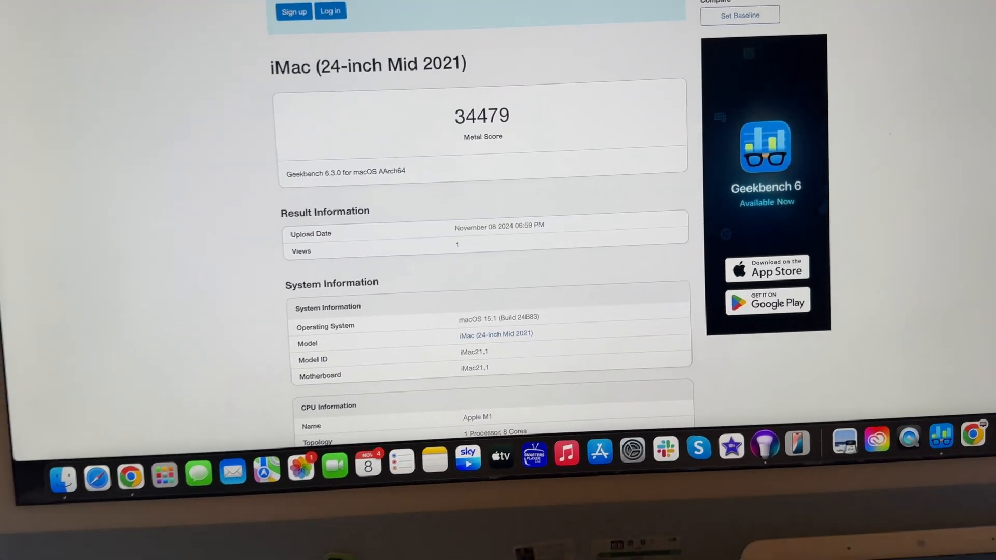